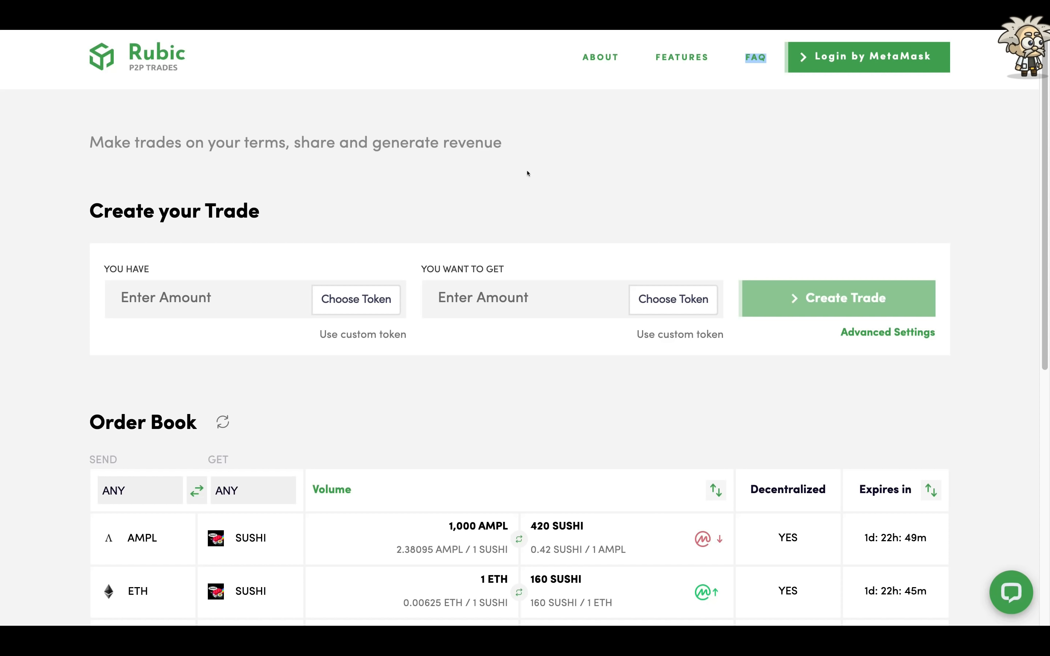
Step: Bring up the token lists (Ethereum, Tether, Chainlink) for both the YOU HAVE and YOU WANT TO GET sides
scroll(down, 3)
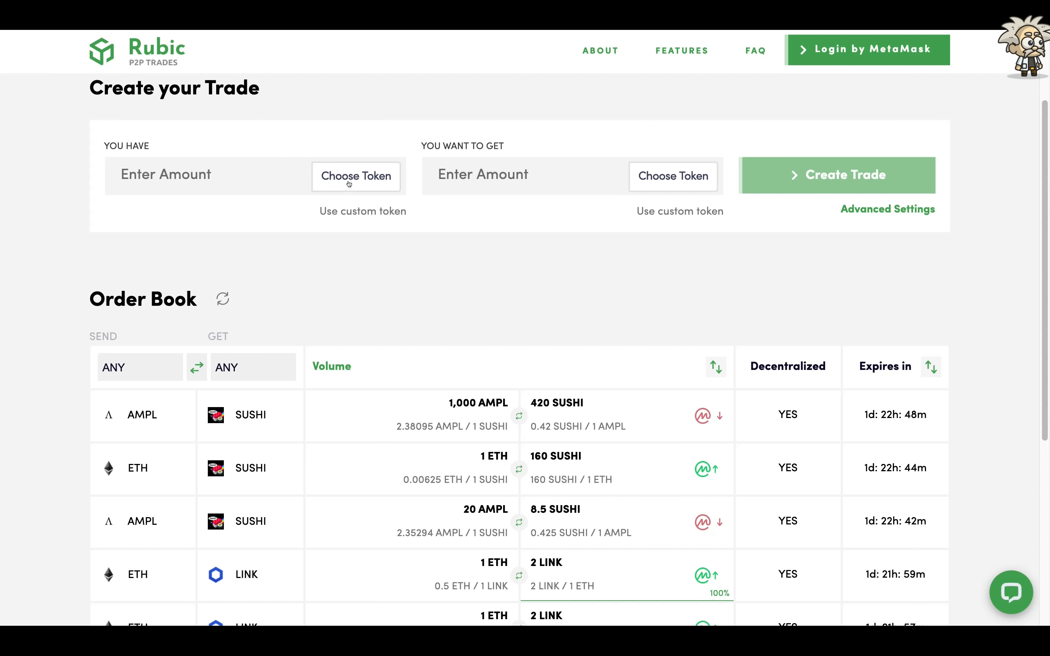
click(356, 176)
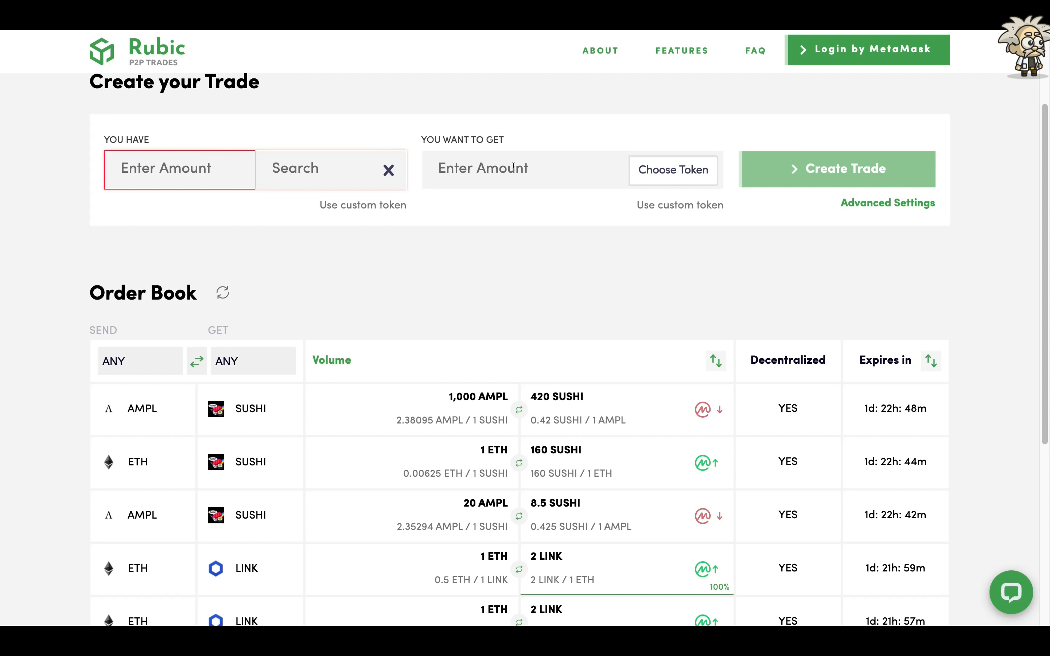
click(673, 170)
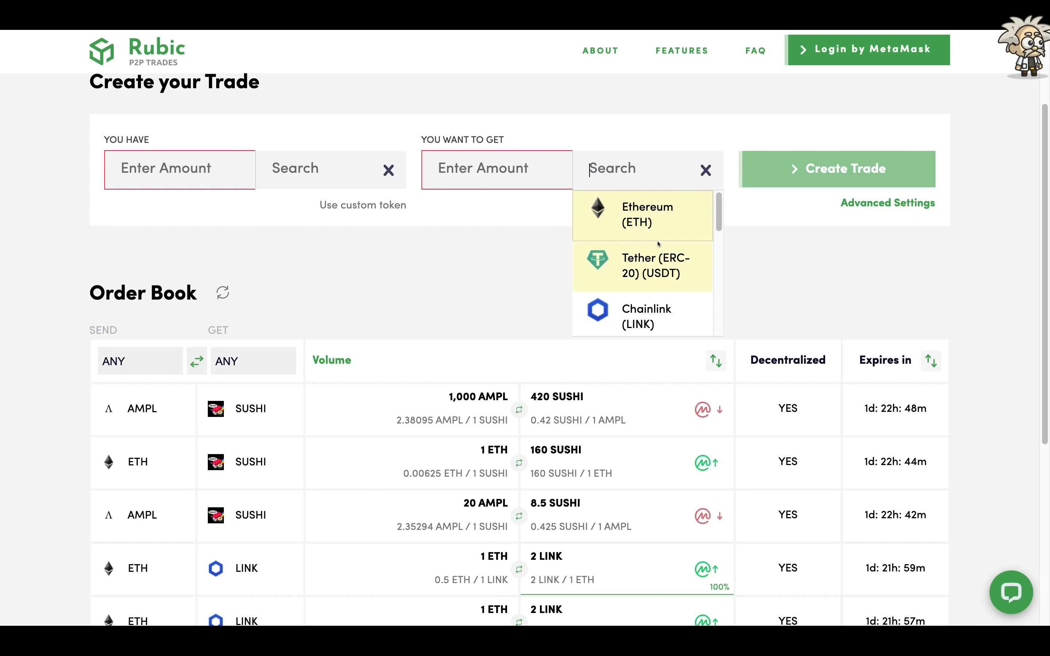
scroll(down, 3)
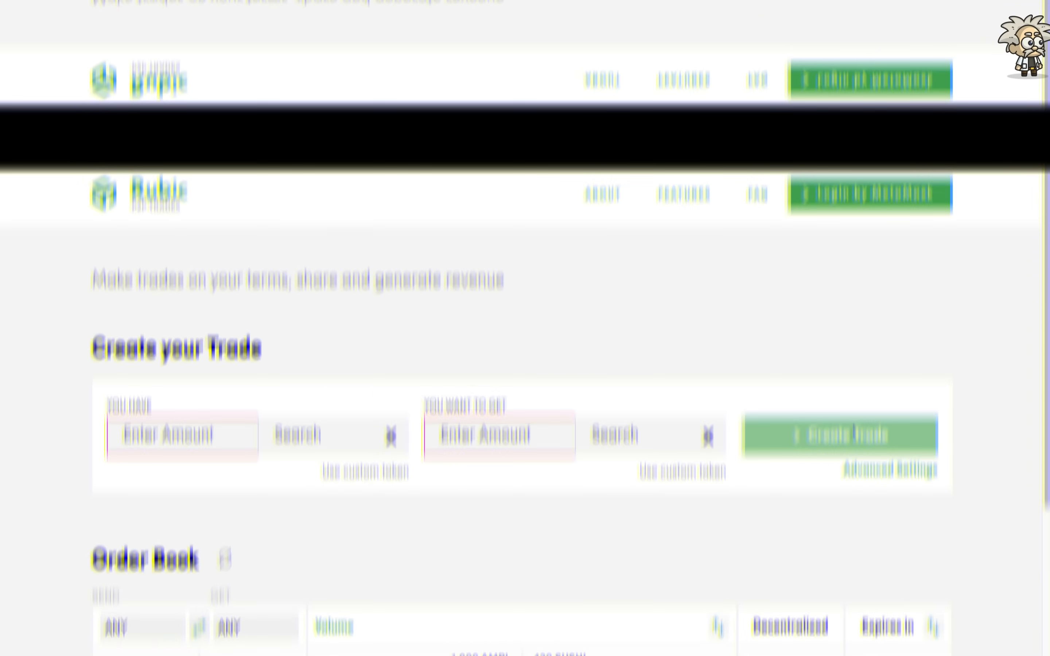
Step: Reveal more ETH, AMPL, SUSHI and LINK offers in the order book with Show more
scroll(down, 3)
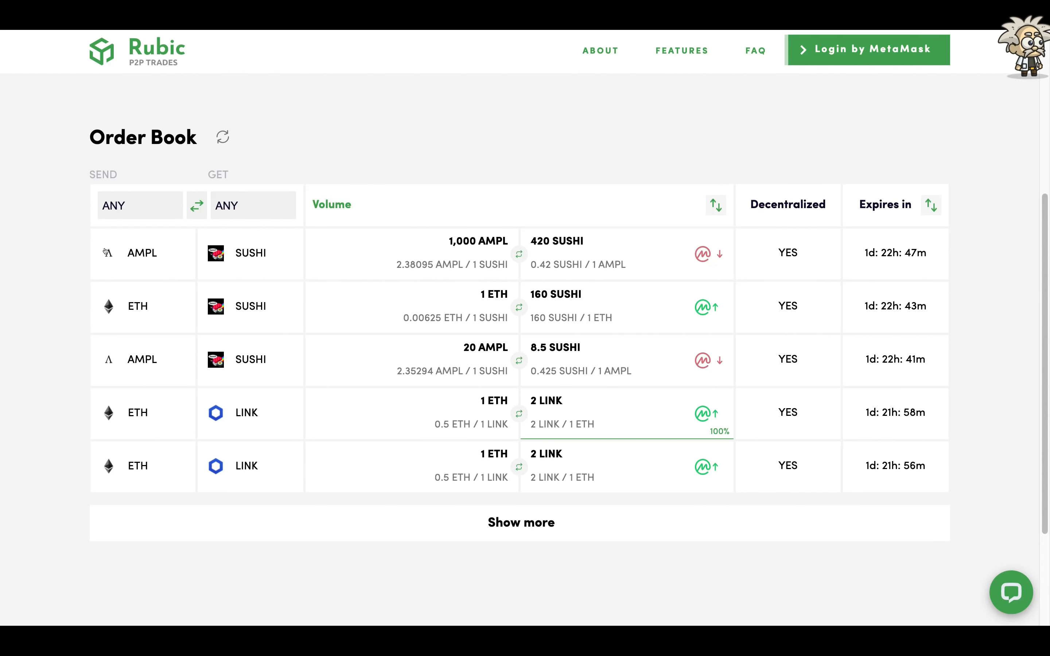
mouse_move(111, 468)
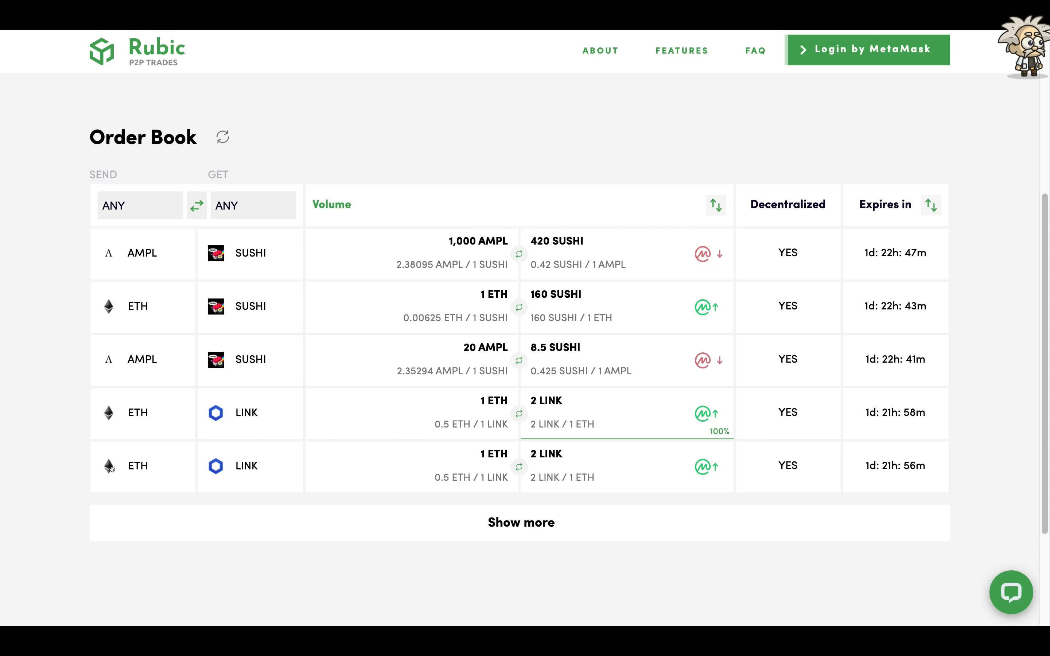
mouse_move(478, 252)
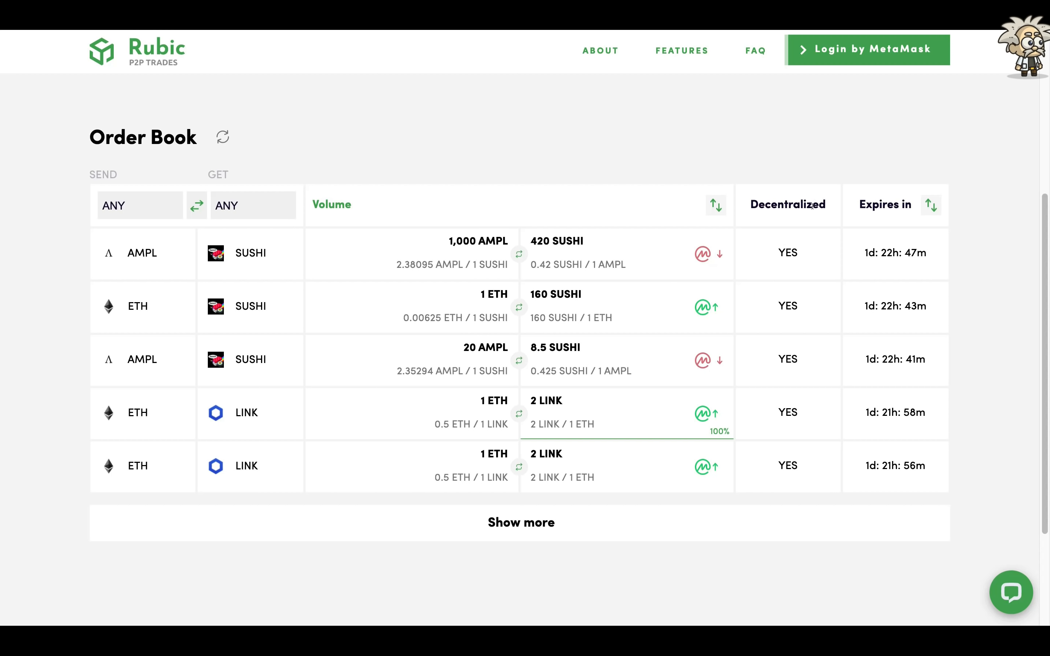
mouse_move(907, 259)
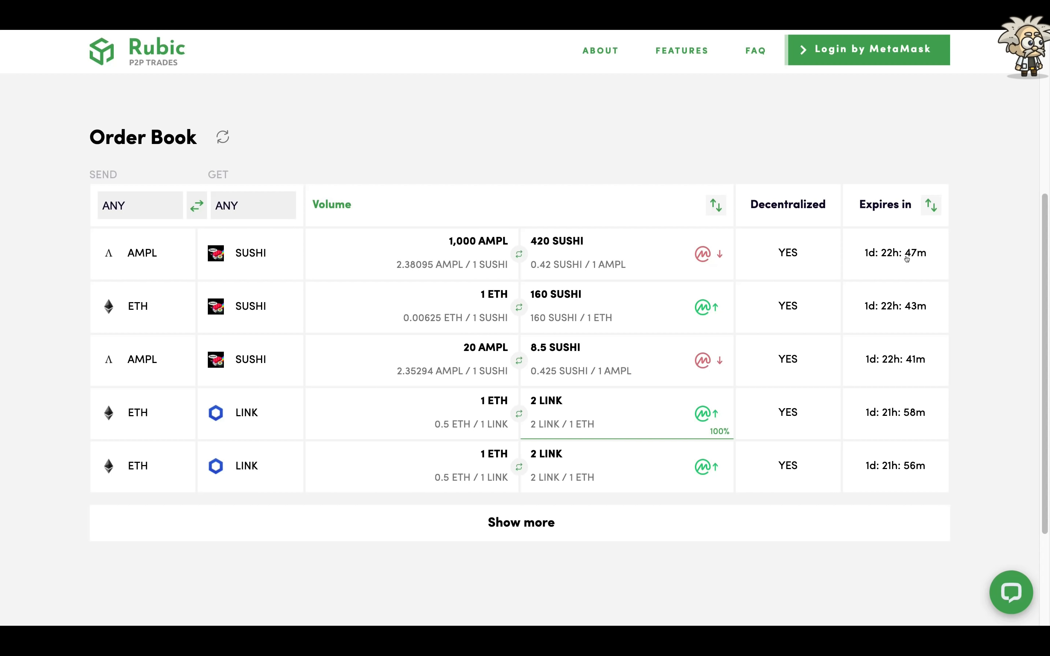
click(521, 523)
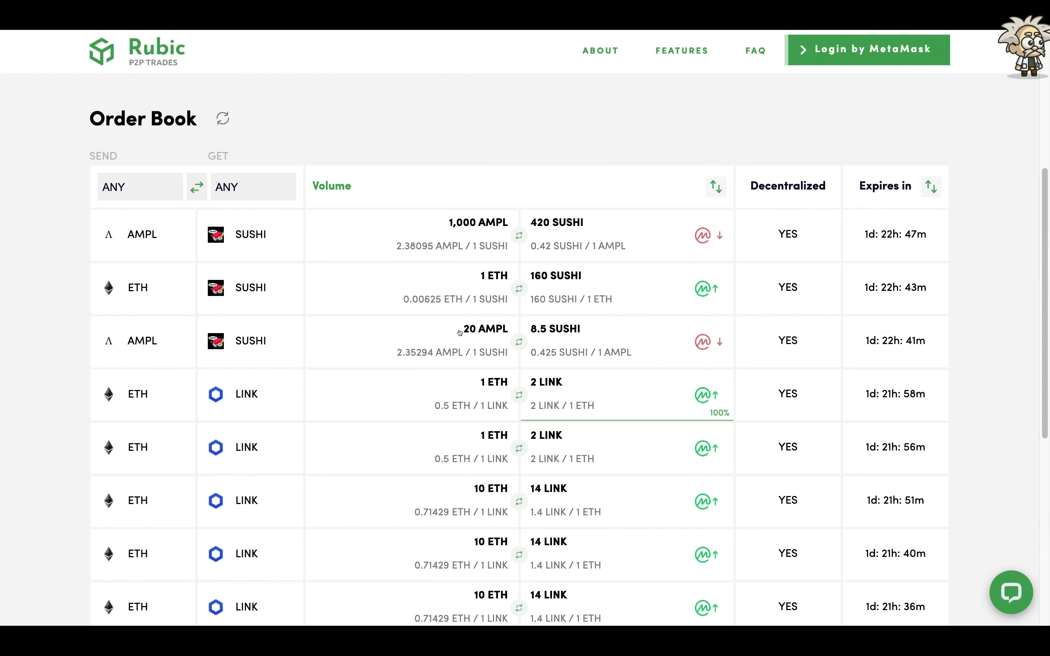
scroll(down, 3)
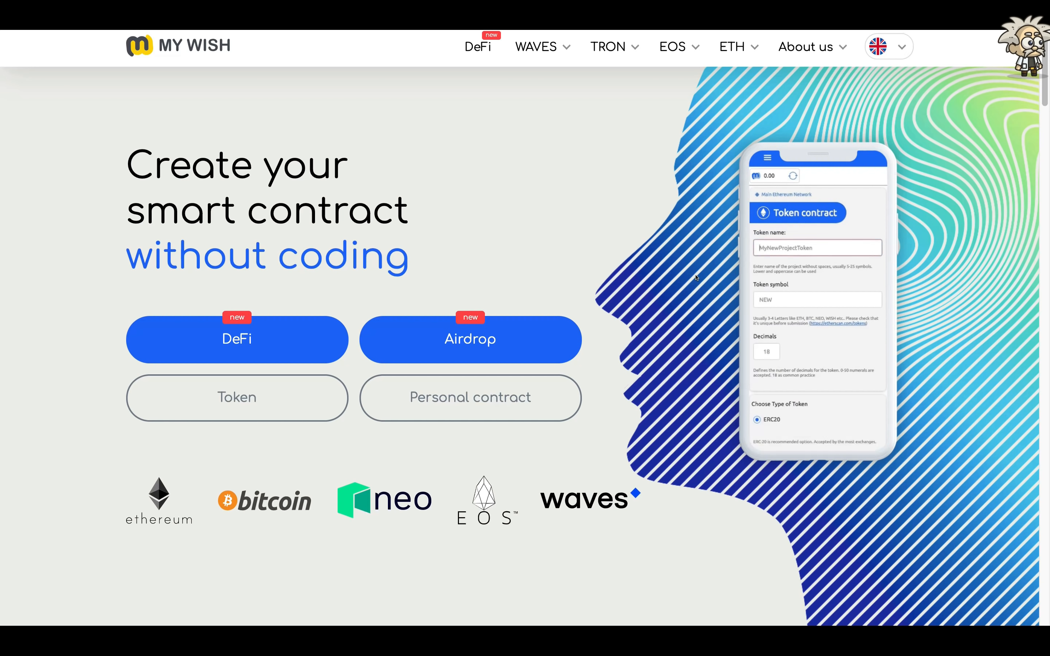
Step: Leave the MyWish smart-contract homepage for the rubic.finance Multichain DeFi landing page
text(MyProject)
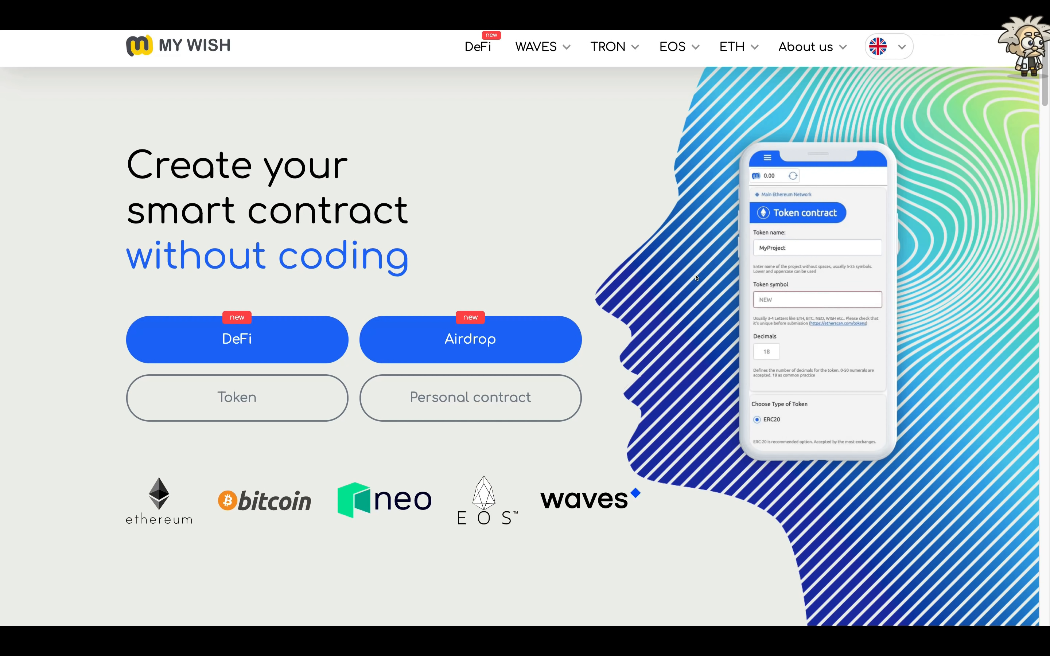
text(Best)
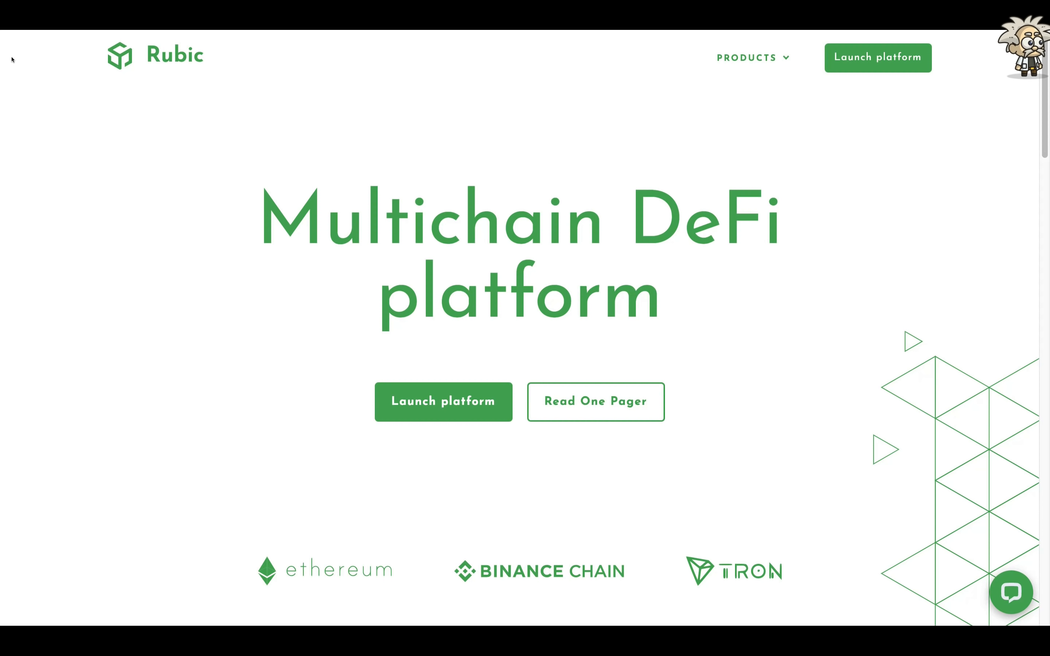
mouse_move(439, 247)
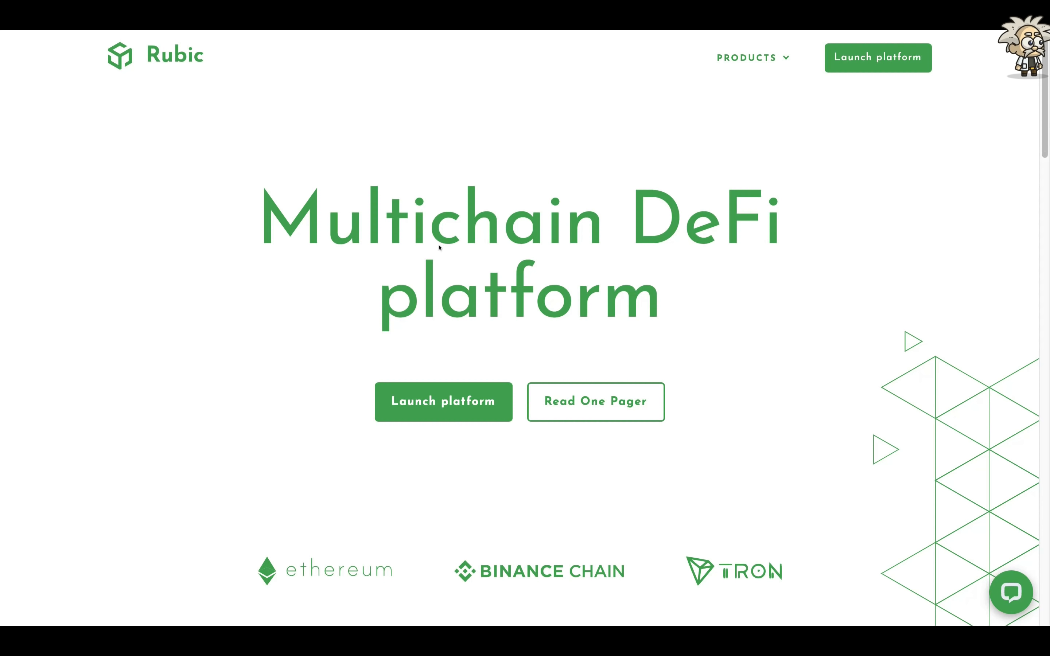
mouse_move(480, 261)
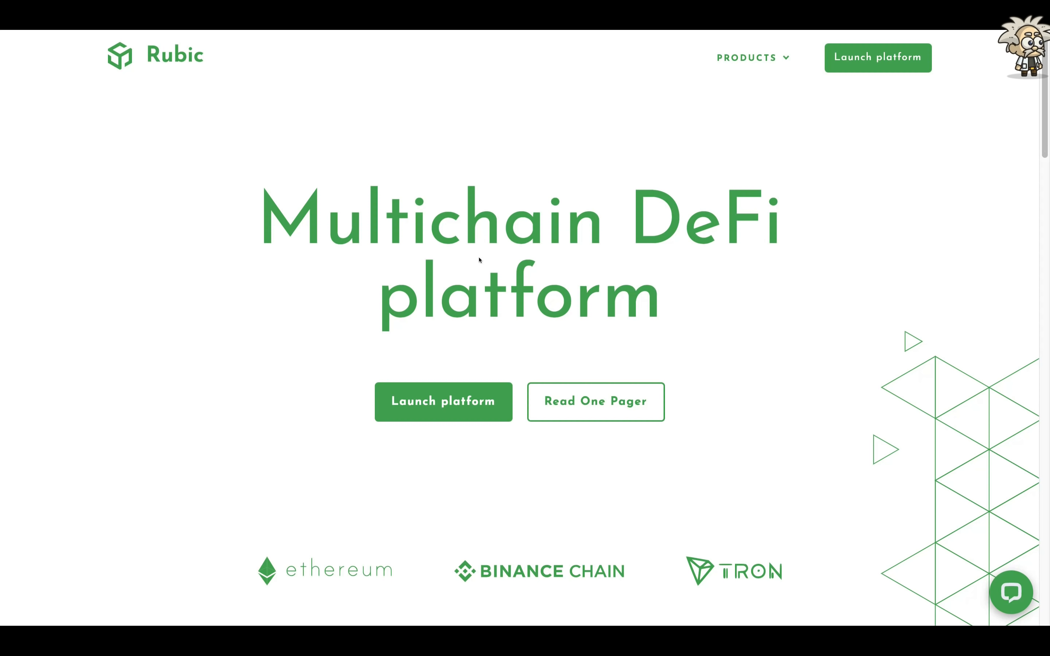
scroll(down, 3)
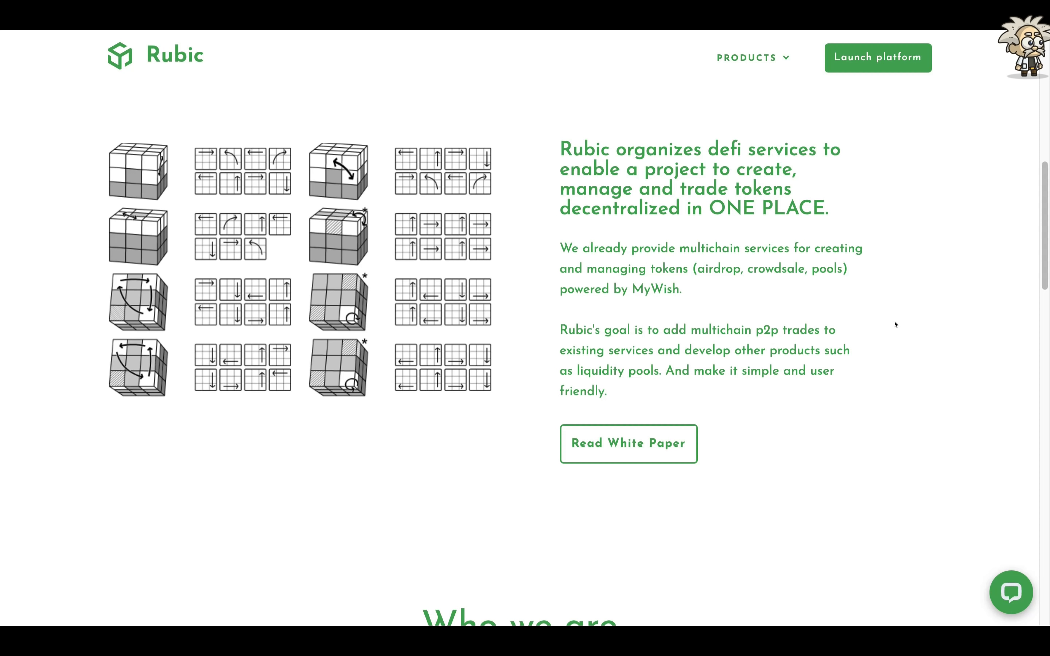
Step: Reach the Trade Platform card and the P2P trade, Farming and Pool feature cards
scroll(down, 3)
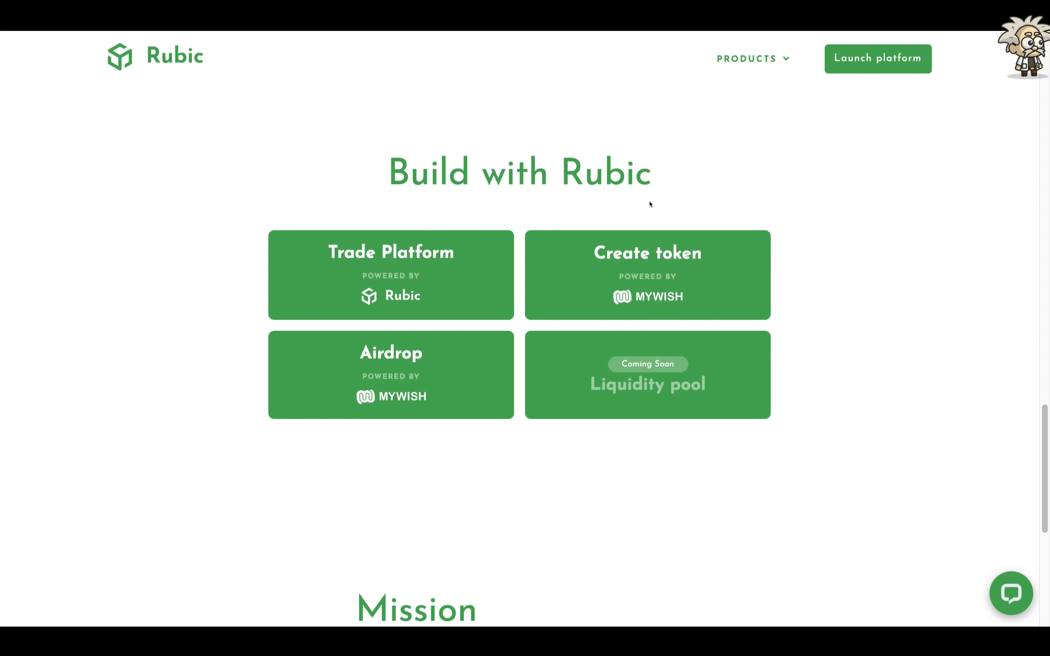
mouse_move(525, 226)
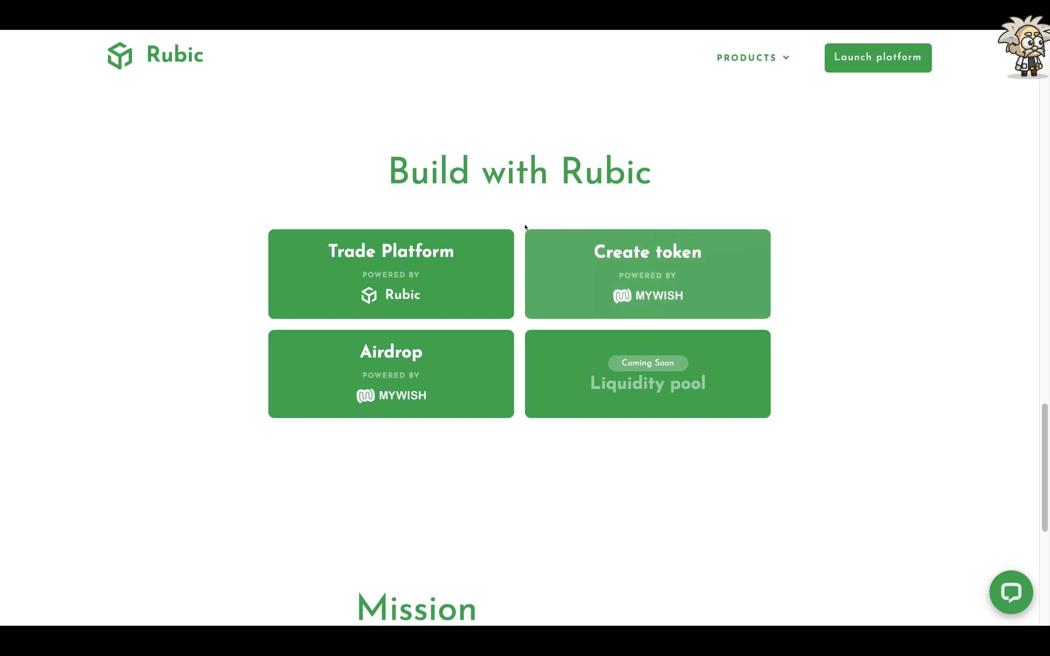
mouse_move(395, 277)
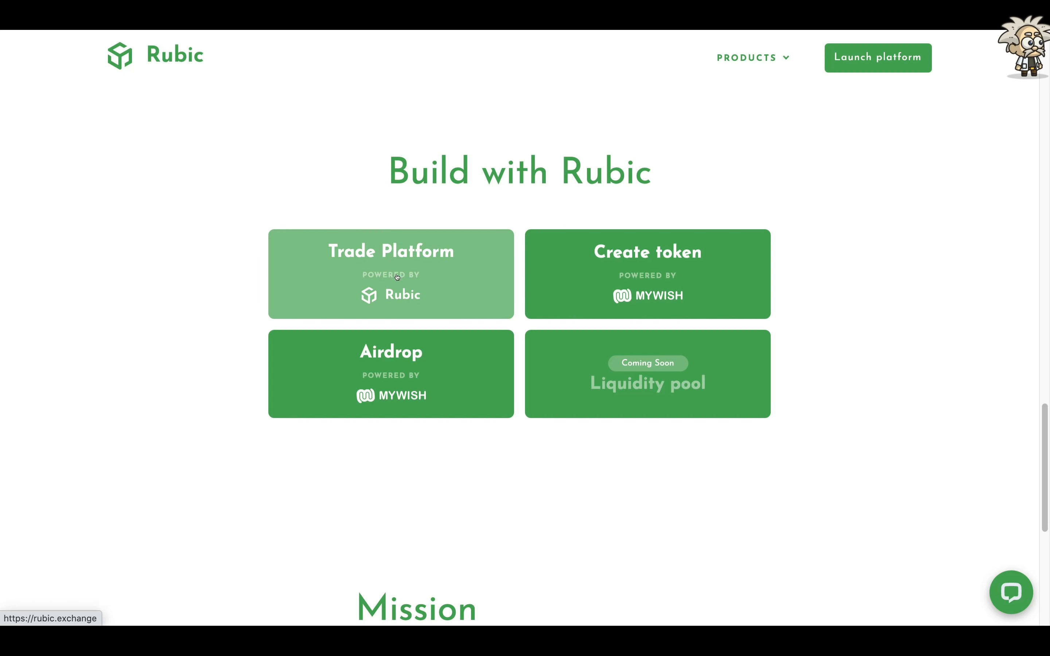
mouse_move(677, 228)
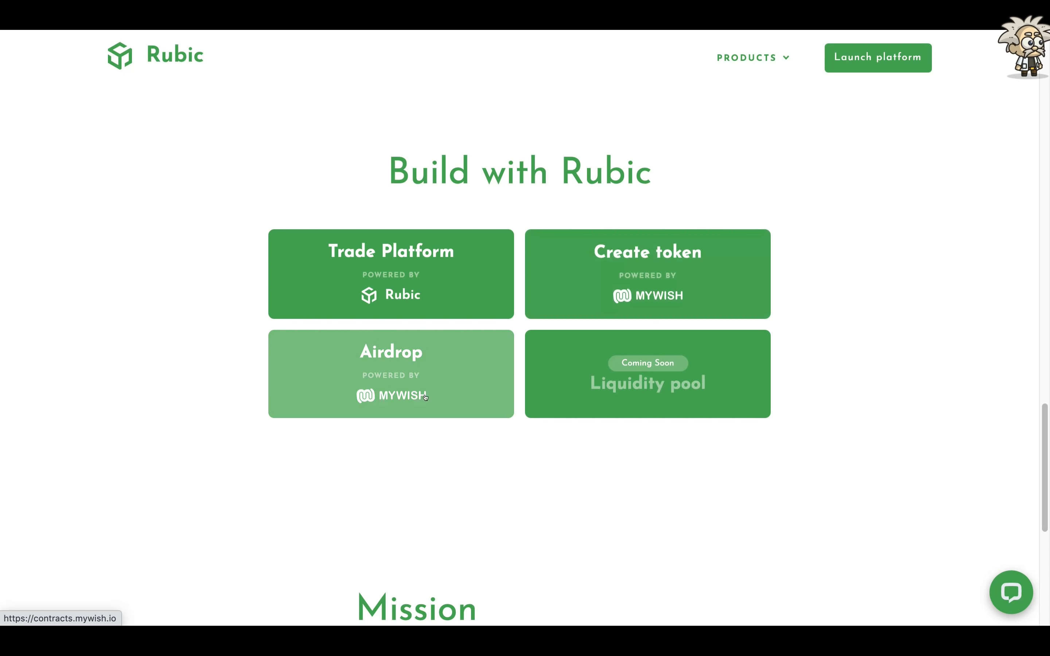
mouse_move(618, 381)
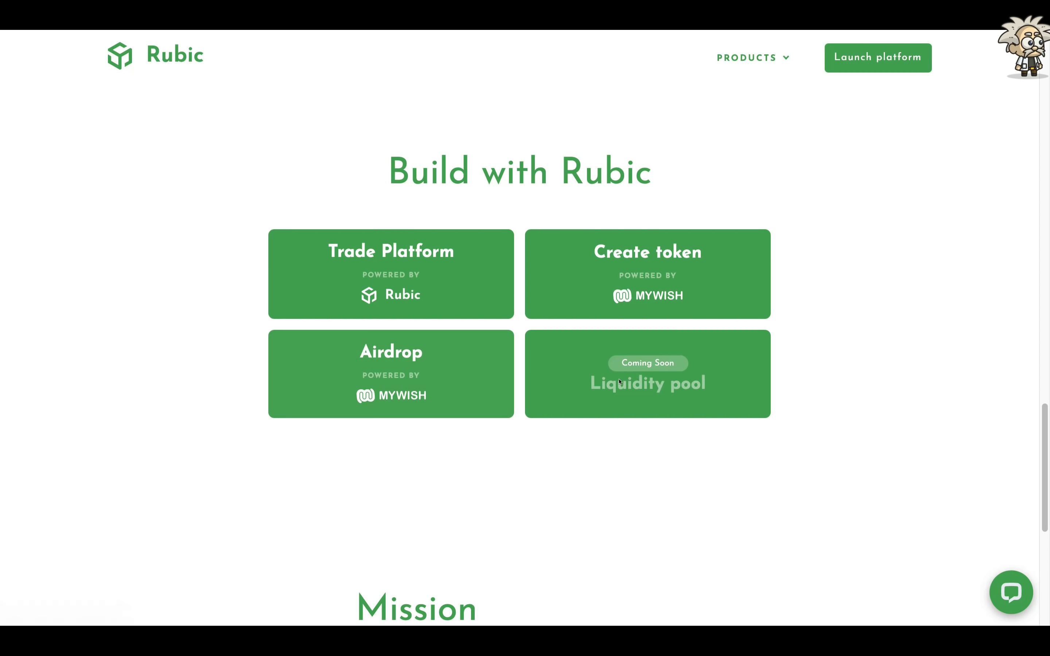
scroll(down, 3)
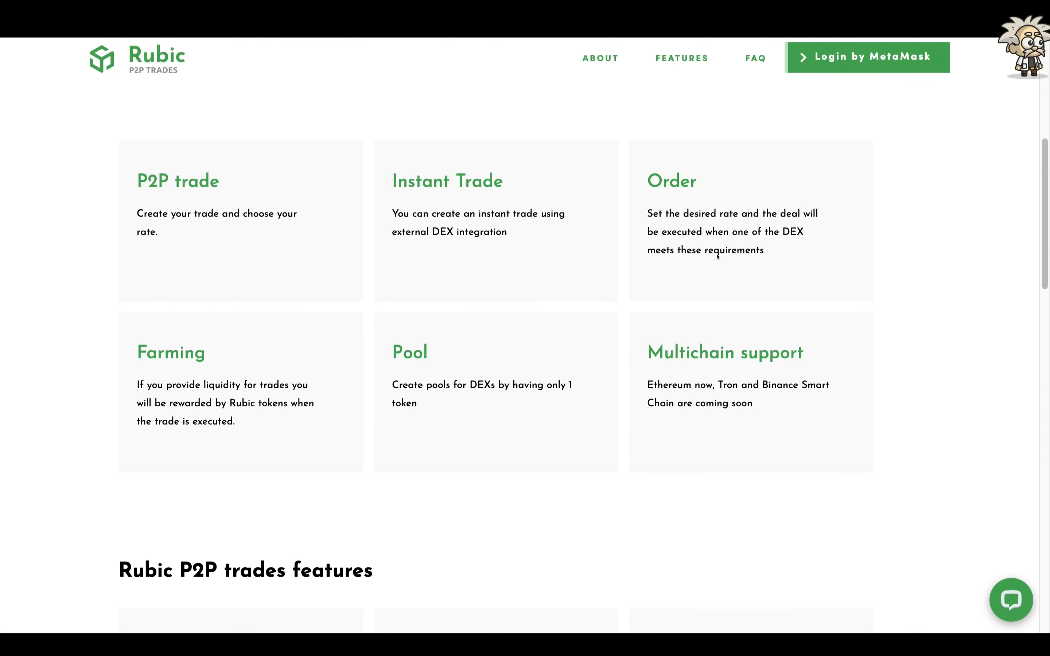
scroll(down, 3)
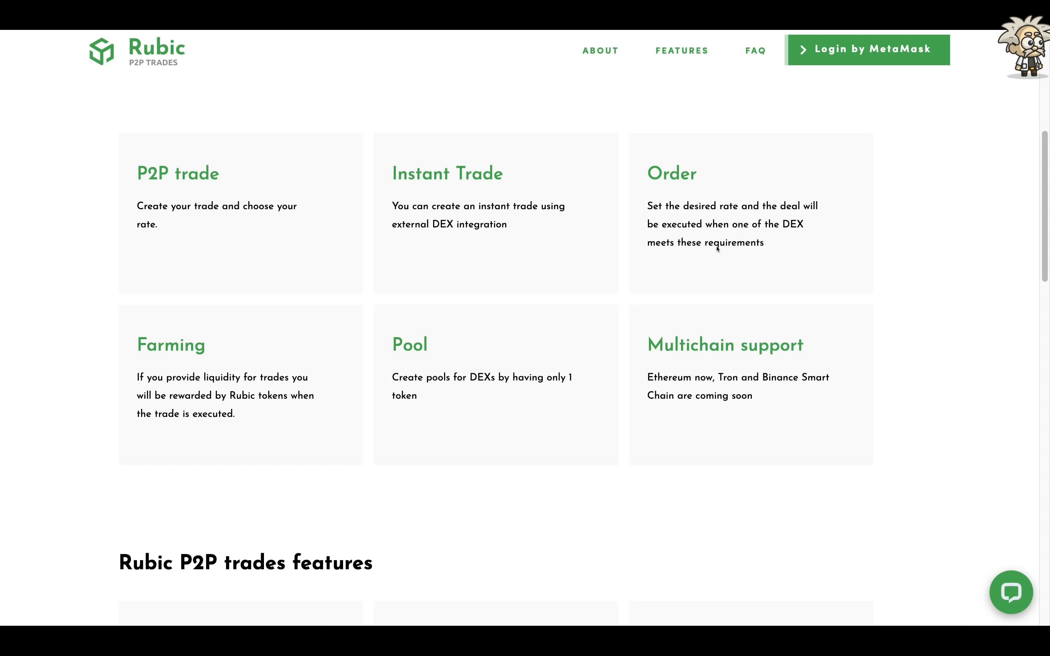
scroll(down, 3)
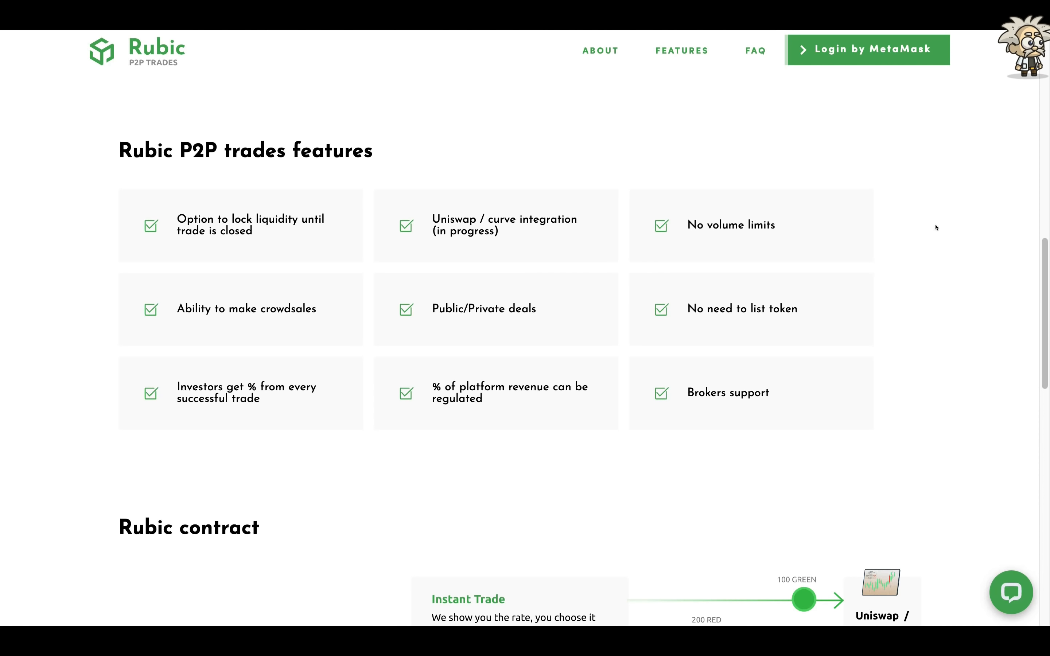